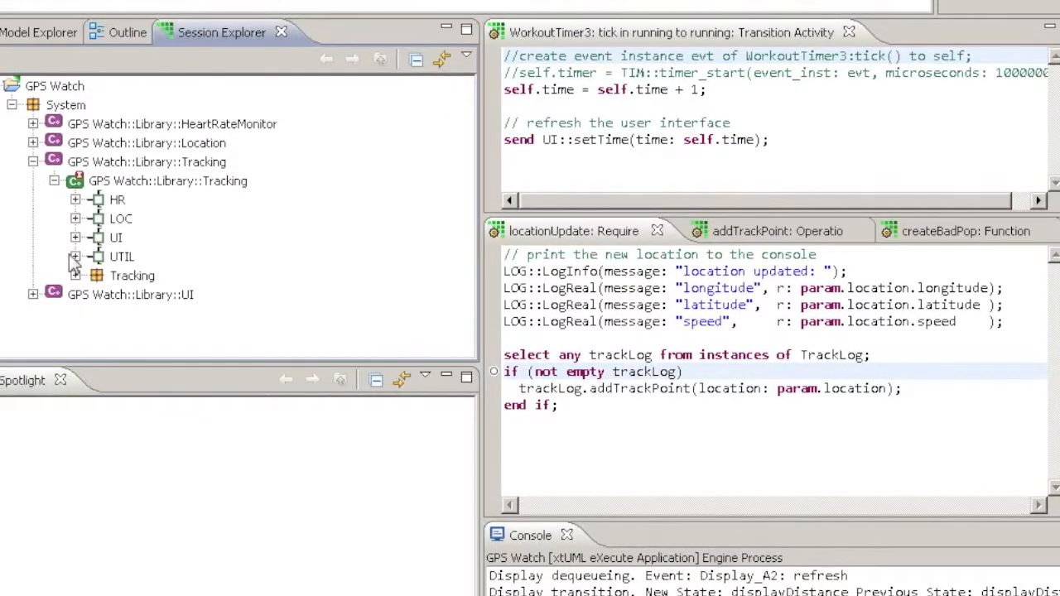
# - Expand the Tracking package to list Display, HeartRateSample, TrackLog and WorkoutTimer
pyautogui.click(76, 275)
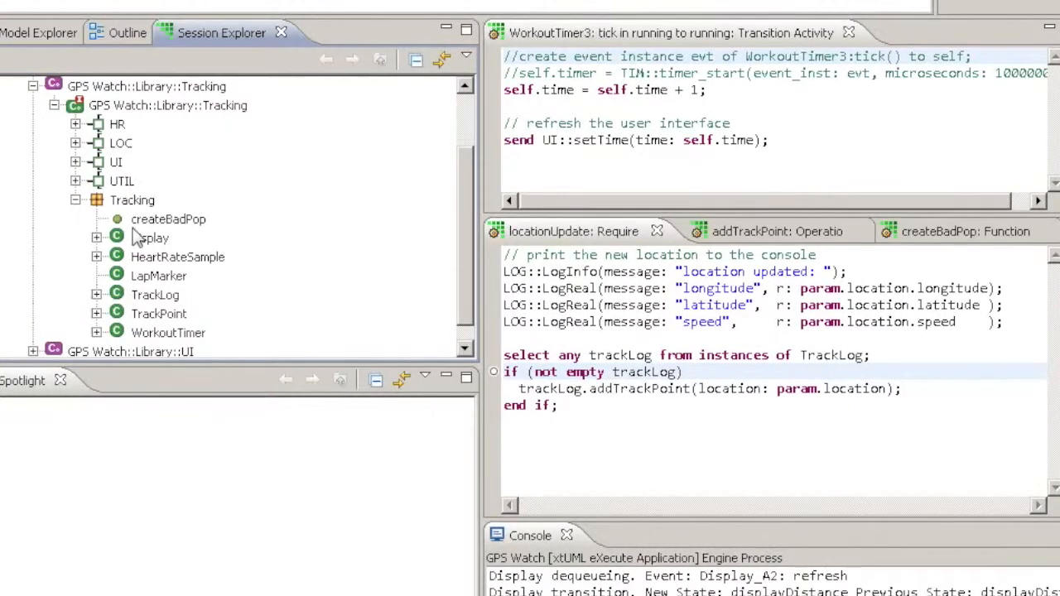
# - Put the Display class in Spotlight, then bring up the 1:WorkoutTimer instance's actions
pyautogui.rightClick(150, 238)
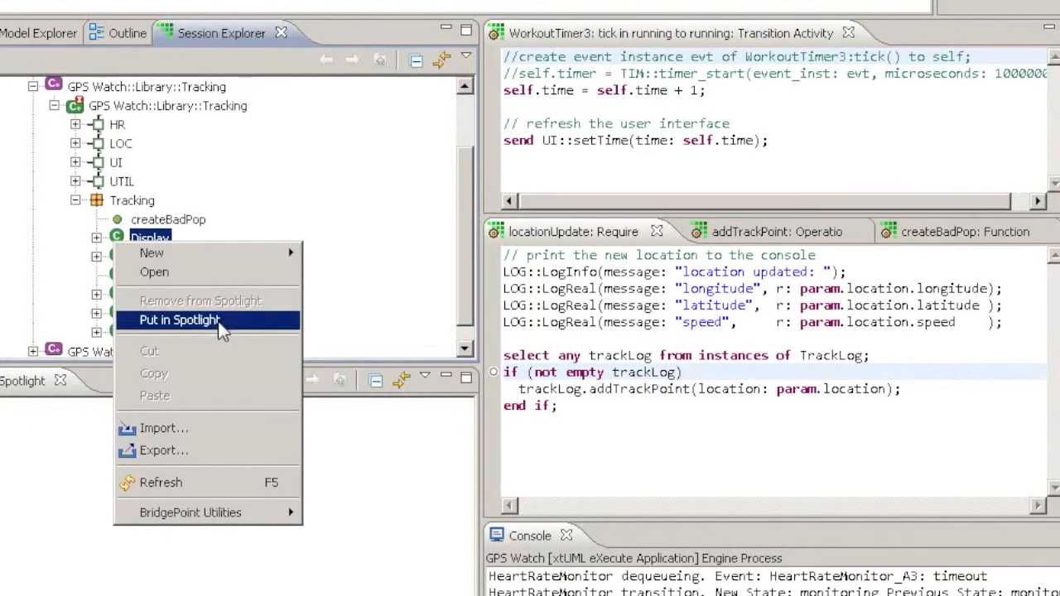
pyautogui.click(179, 320)
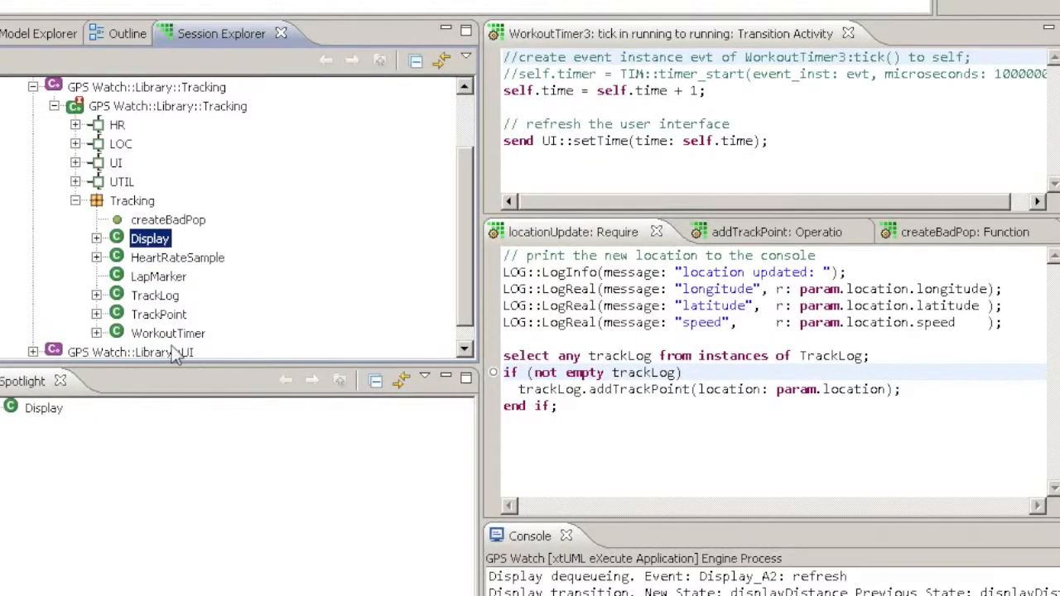
pyautogui.rightClick(195, 333)
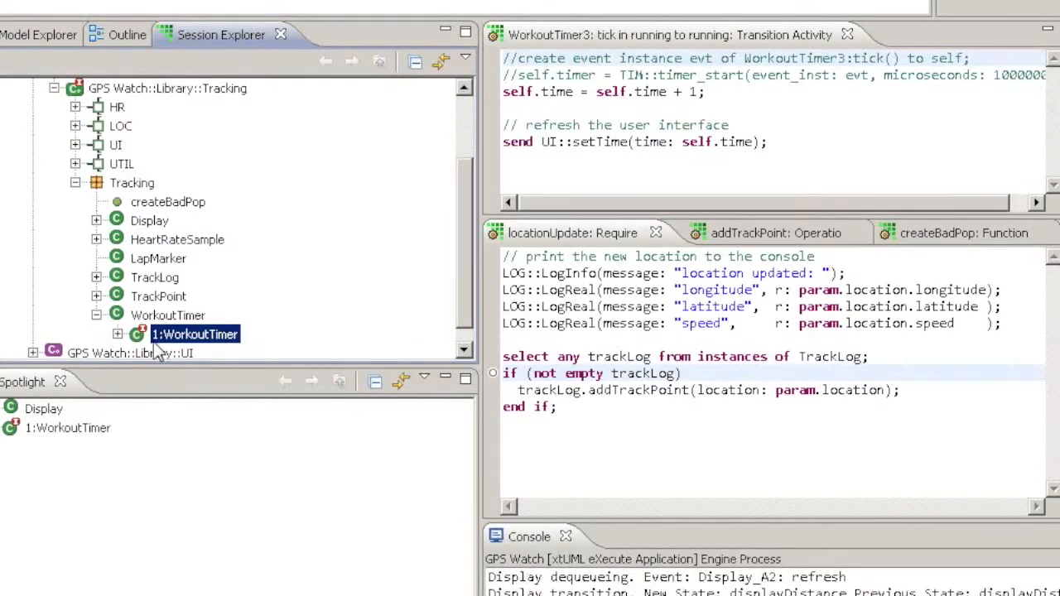
pyautogui.rightClick(194, 334)
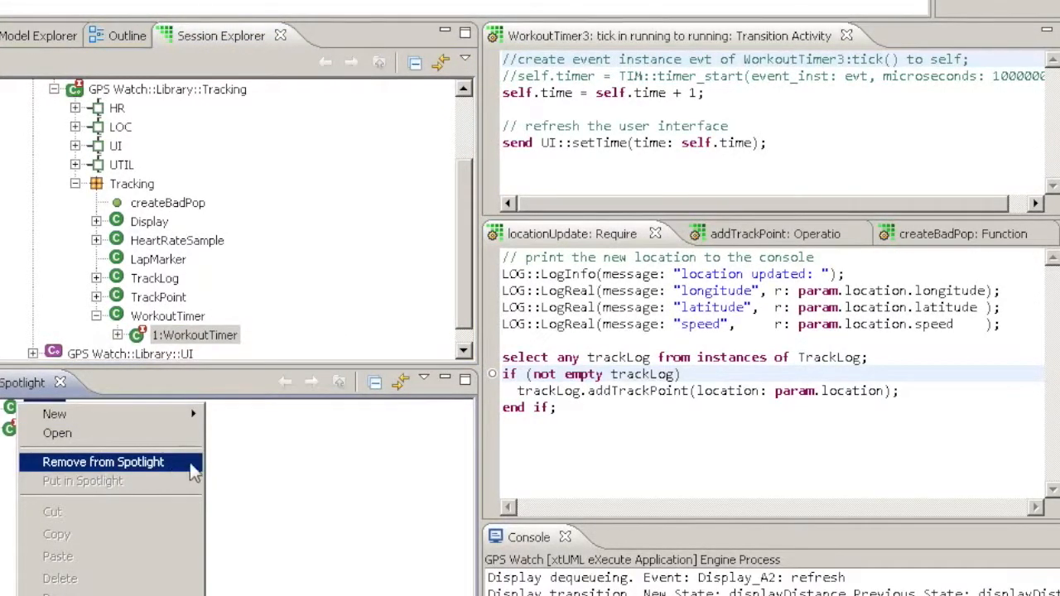
pyautogui.click(105, 462)
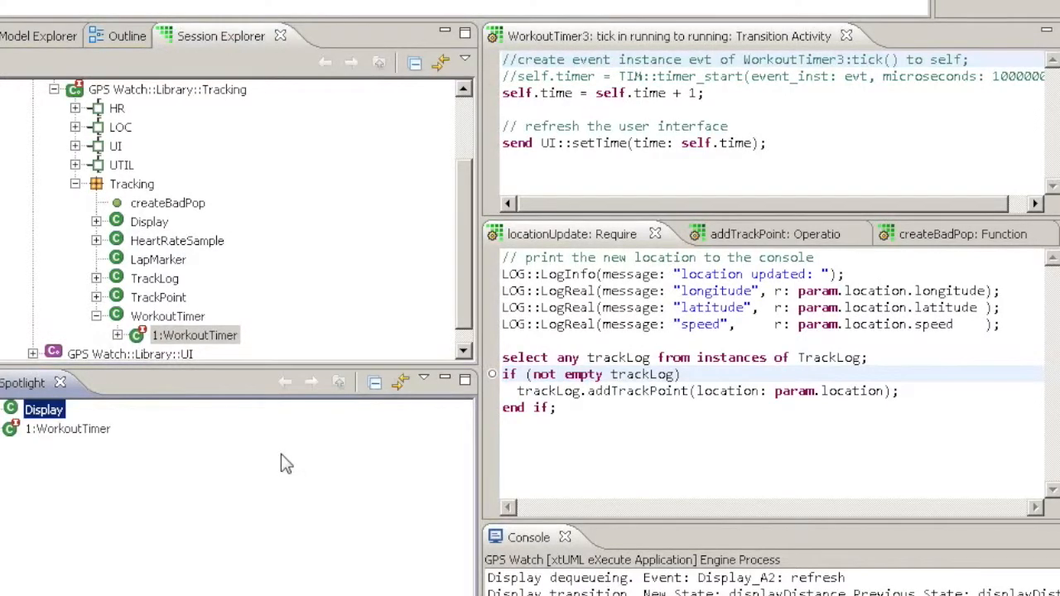